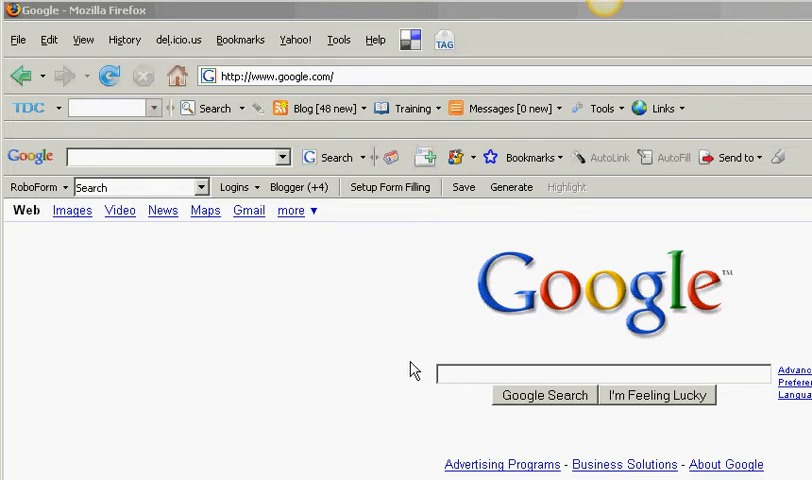
{"action": "mouse_move", "coordinate": [342, 372]}
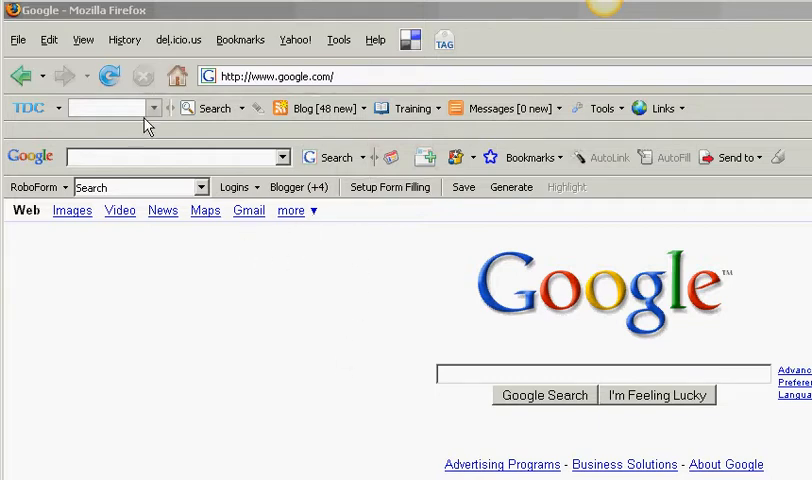
{"action": "mouse_move", "coordinate": [218, 306]}
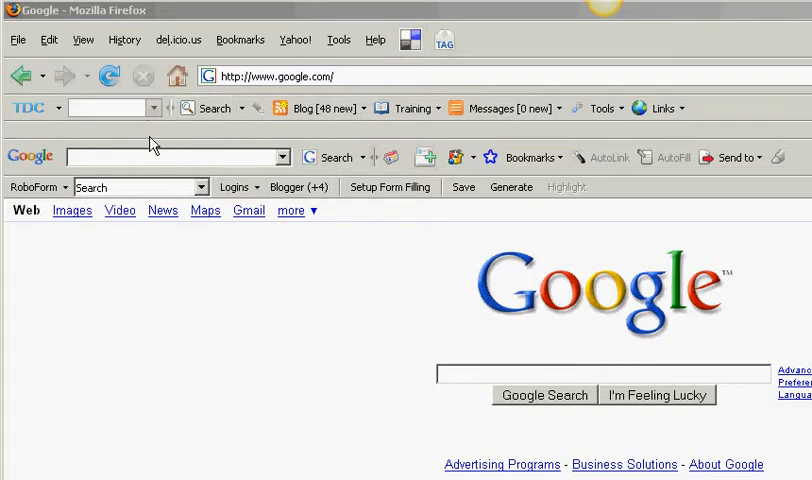
{"action": "mouse_move", "coordinate": [176, 232]}
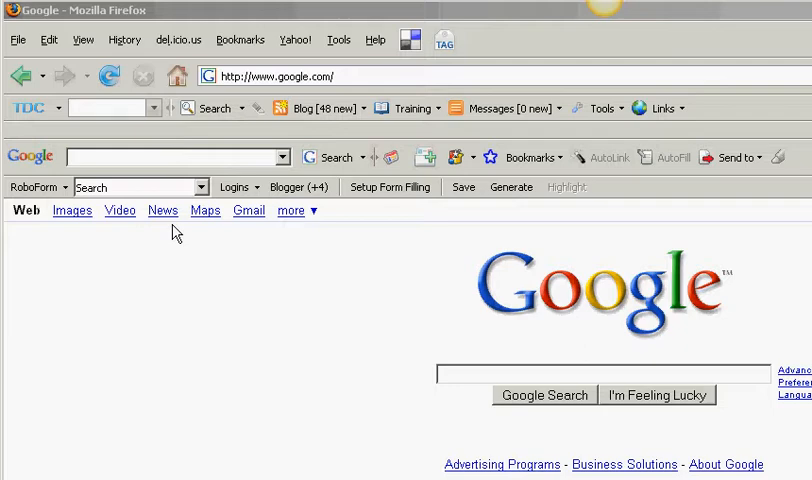
Show Firefox's Bookmarks Toolbar via View > Toolbars.
{"action": "left_click", "coordinate": [84, 40]}
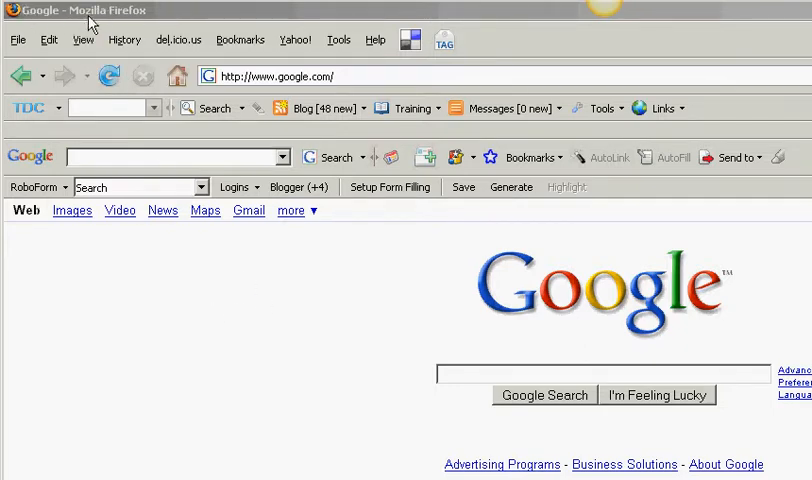
{"action": "left_click", "coordinate": [84, 40]}
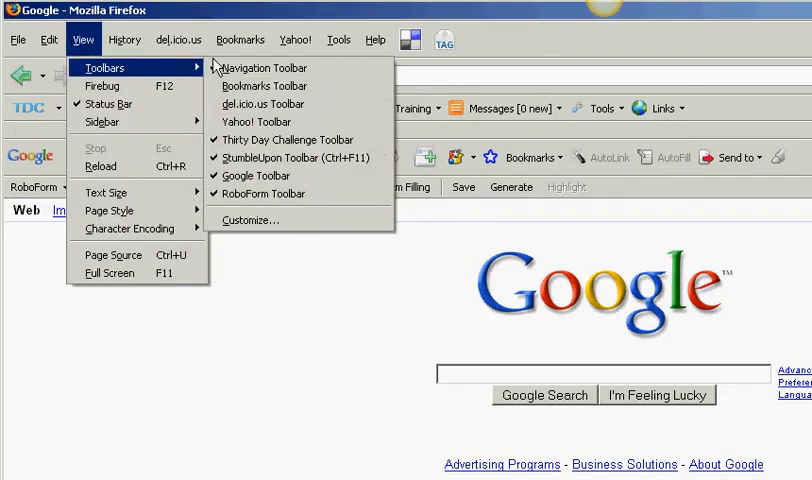
{"action": "mouse_move", "coordinate": [266, 86]}
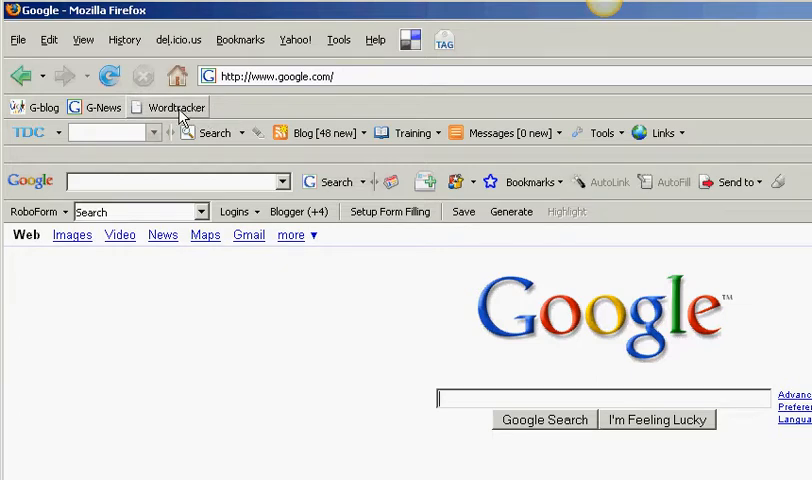
{"action": "mouse_move", "coordinate": [96, 108]}
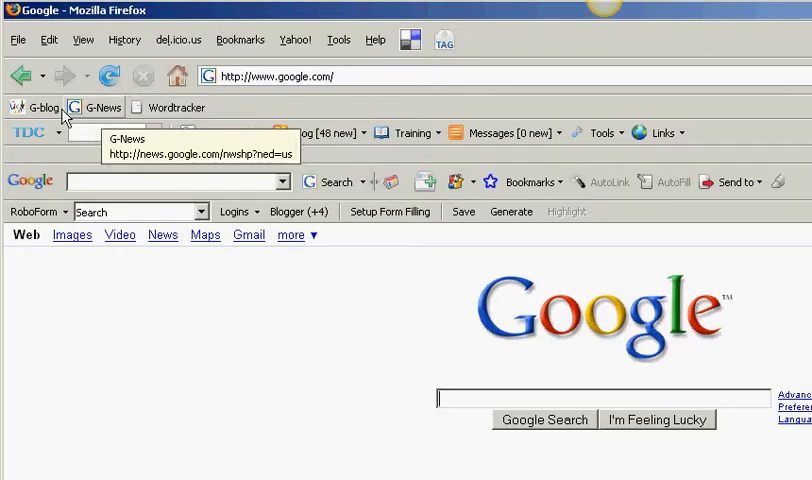
{"action": "mouse_move", "coordinate": [226, 110]}
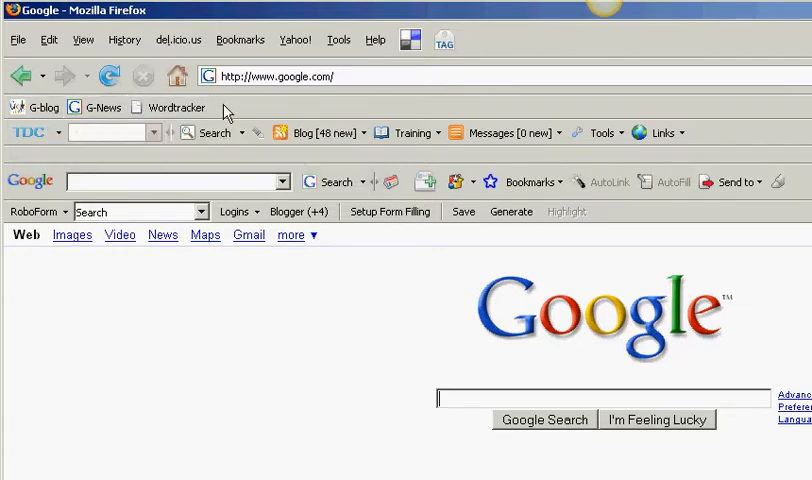
Go to bloglines.com to reach the Bloglines My Feeds page.
{"action": "left_click", "coordinate": [284, 76]}
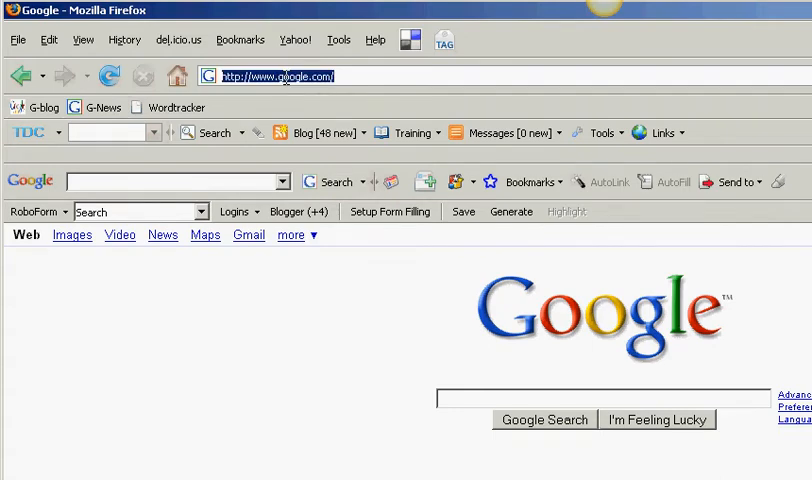
{"action": "type", "text": "bloglines.com"}
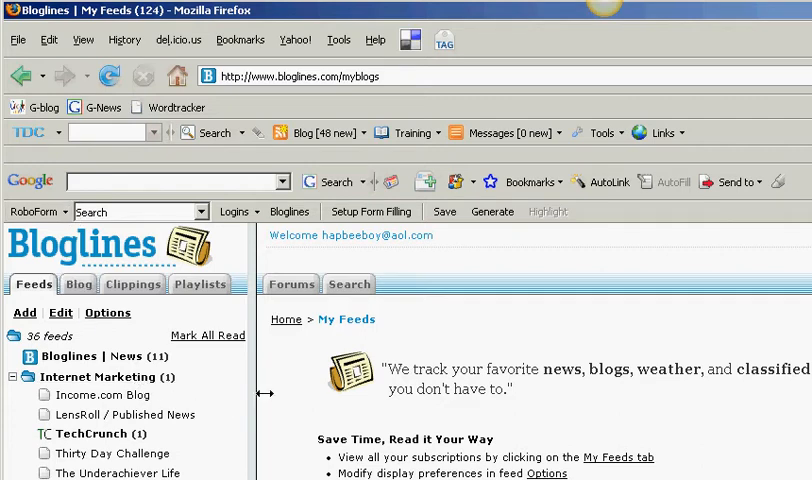
{"action": "mouse_move", "coordinate": [118, 380]}
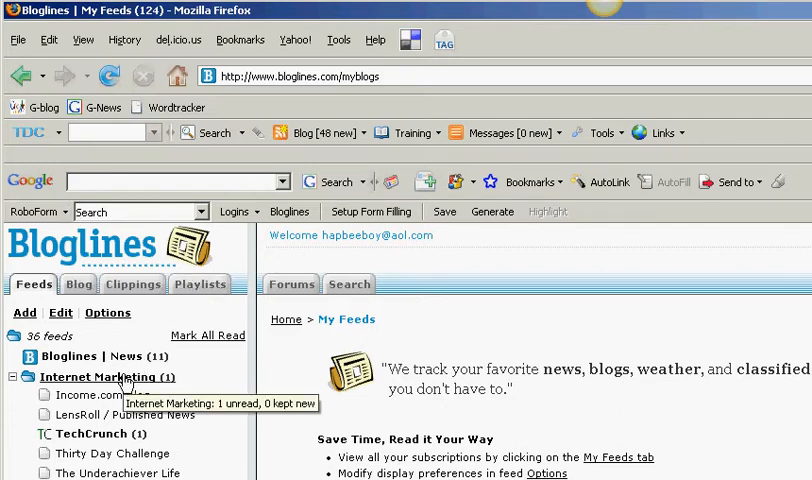
{"action": "mouse_move", "coordinate": [200, 390]}
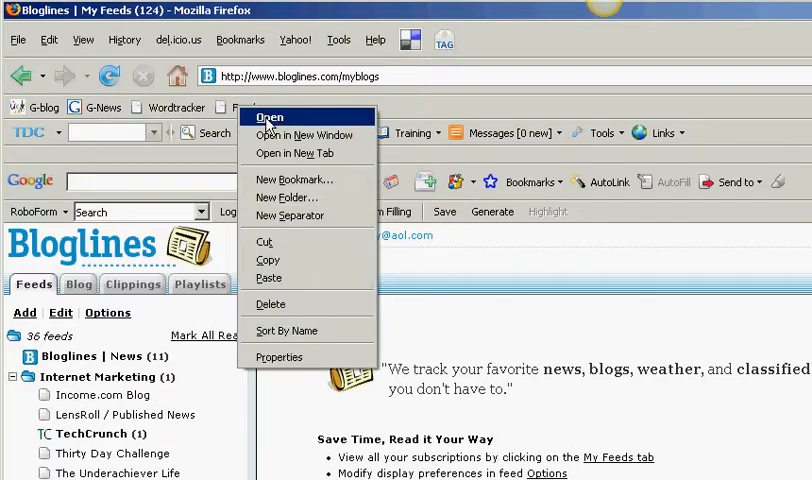
{"action": "left_click", "coordinate": [280, 356]}
{"action": "type", "text": "Bloglines"}
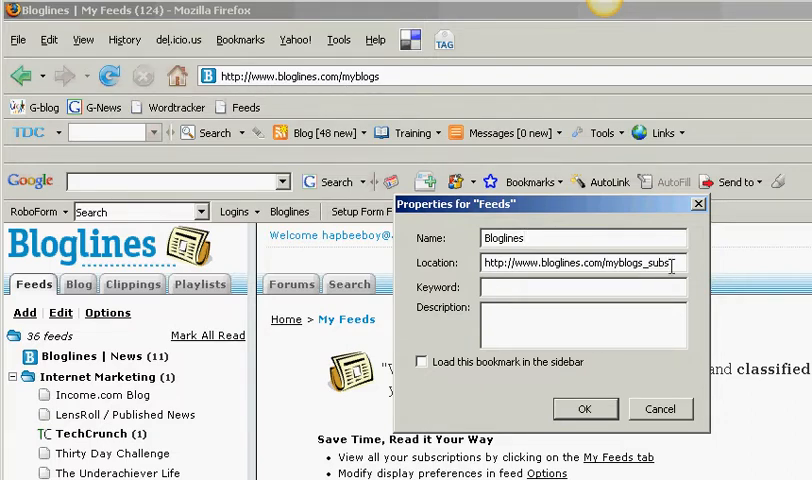
{"action": "key", "text": "BackSpace"}
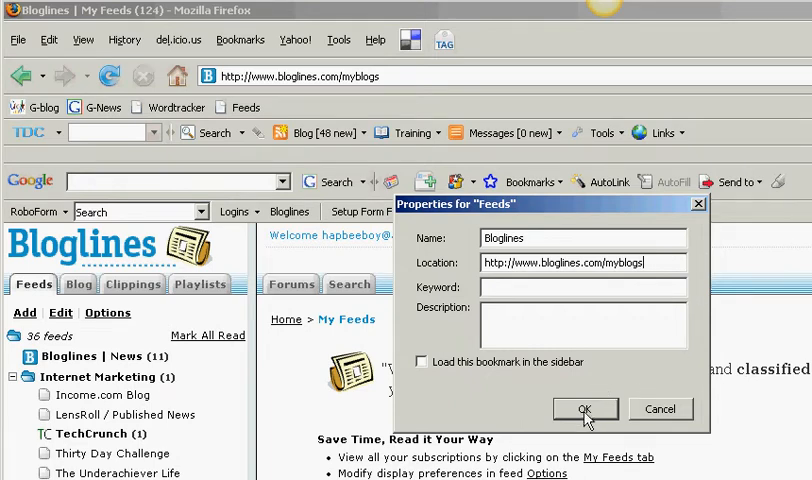
{"action": "left_click", "coordinate": [584, 408]}
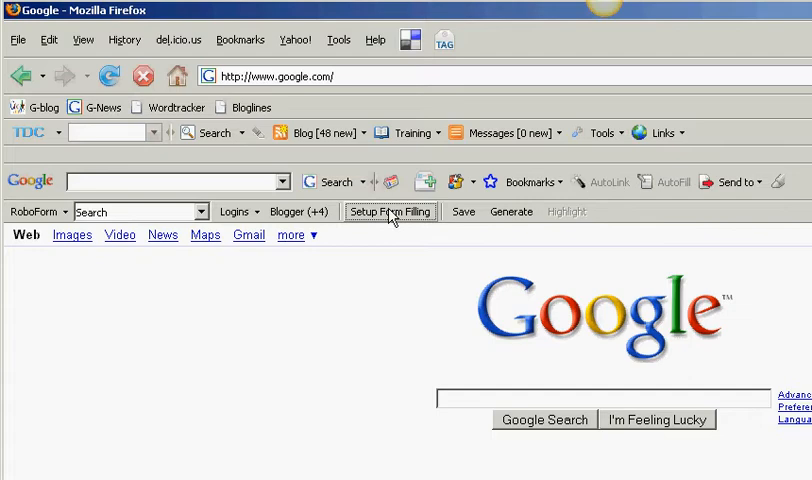
Test that the Bloglines bookmark opens My Feeds, then return to Google's home page.
{"action": "left_click", "coordinate": [390, 212]}
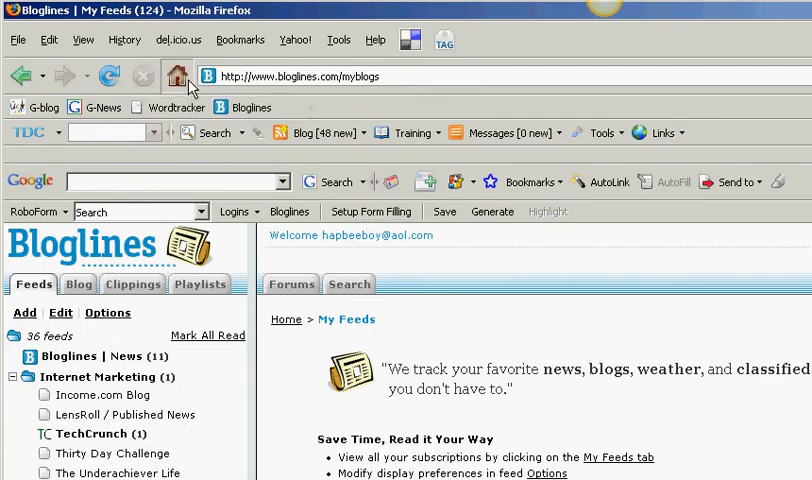
{"action": "left_click", "coordinate": [178, 76]}
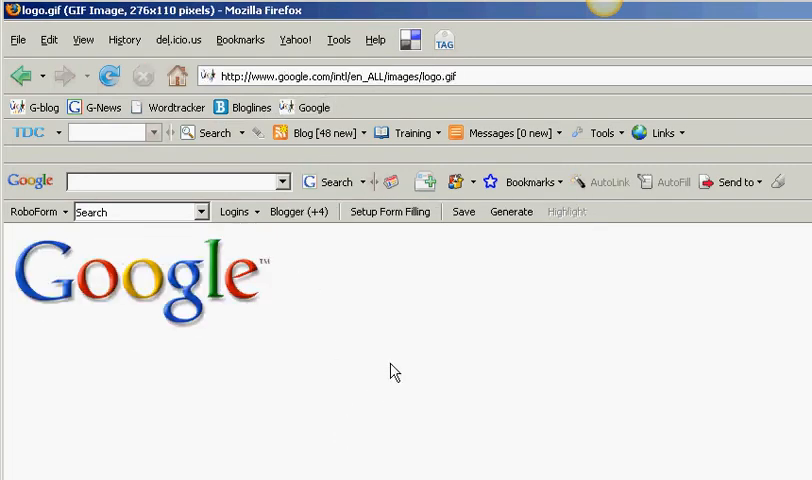
Edit the Google bookmark's properties so it points to Google's home page, and confirm.
{"action": "right_click", "coordinate": [308, 108]}
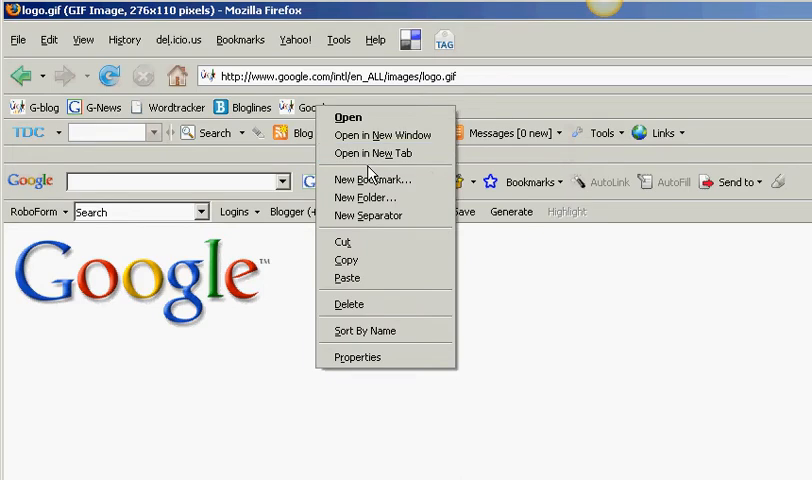
{"action": "mouse_move", "coordinate": [384, 388]}
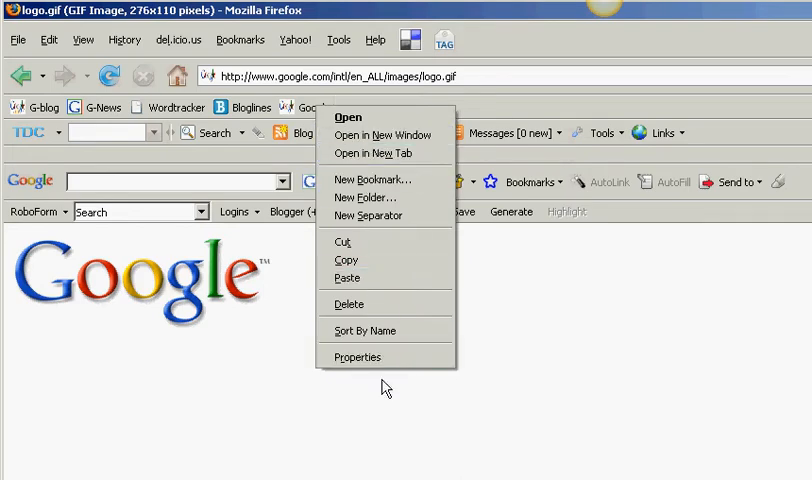
{"action": "left_click", "coordinate": [356, 356]}
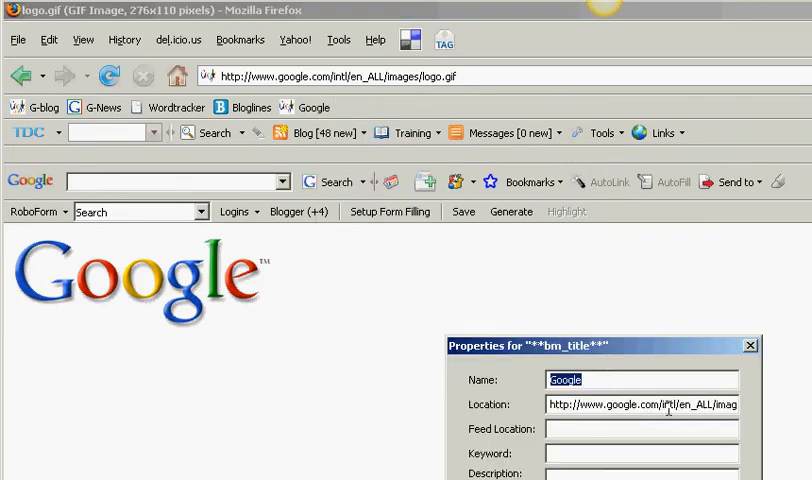
{"action": "left_click", "coordinate": [640, 404]}
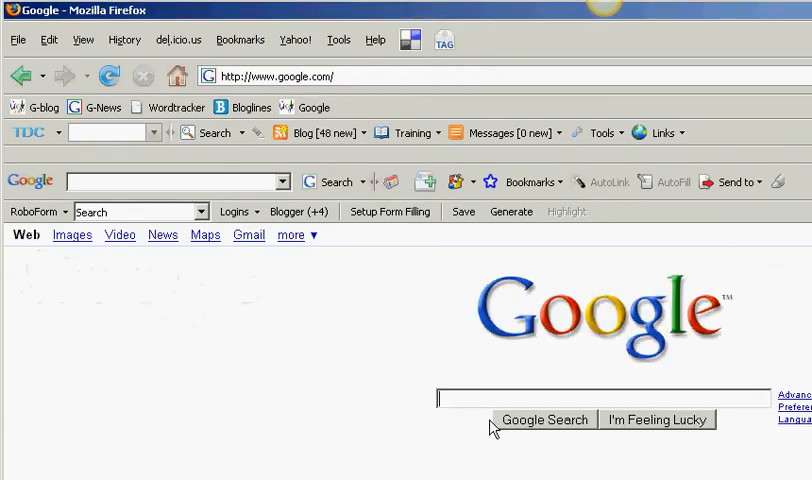
{"action": "mouse_move", "coordinate": [342, 352]}
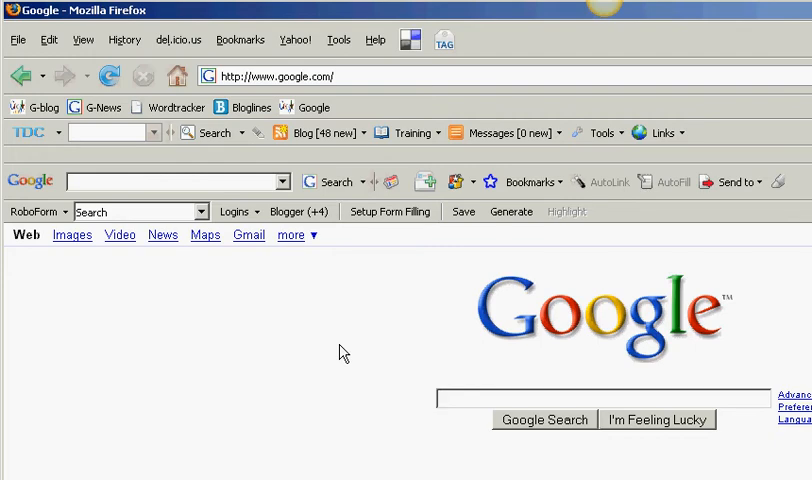
{"action": "mouse_move", "coordinate": [438, 348]}
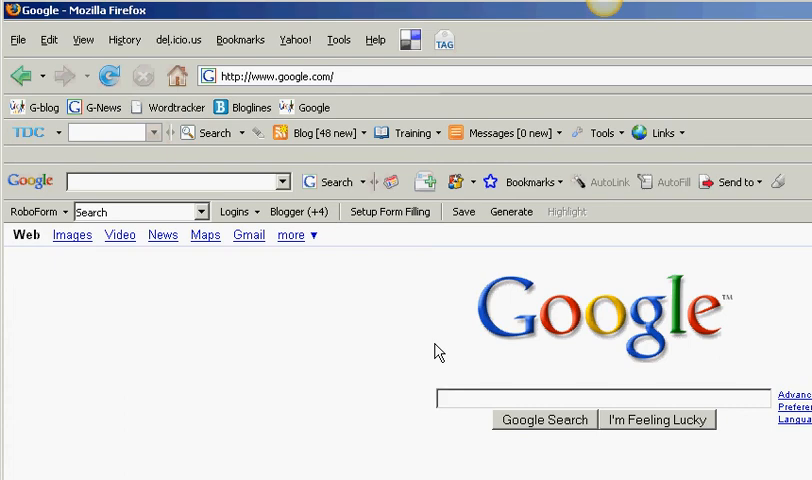
{"action": "left_click", "coordinate": [600, 396]}
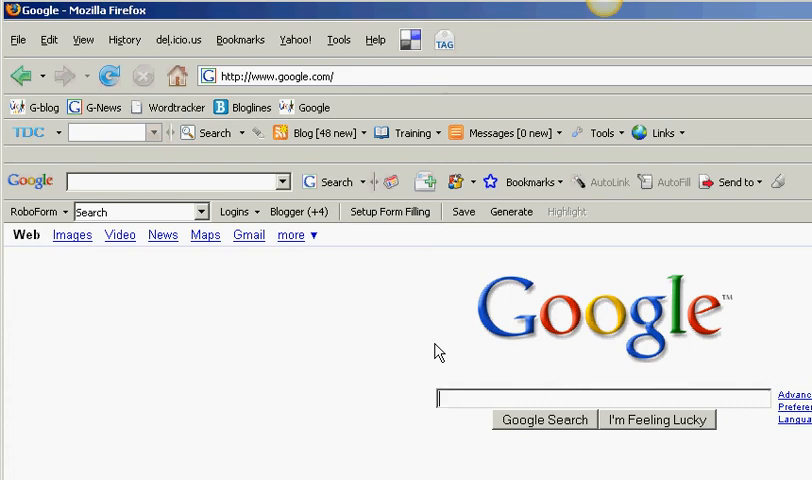
{"action": "mouse_move", "coordinate": [550, 364]}
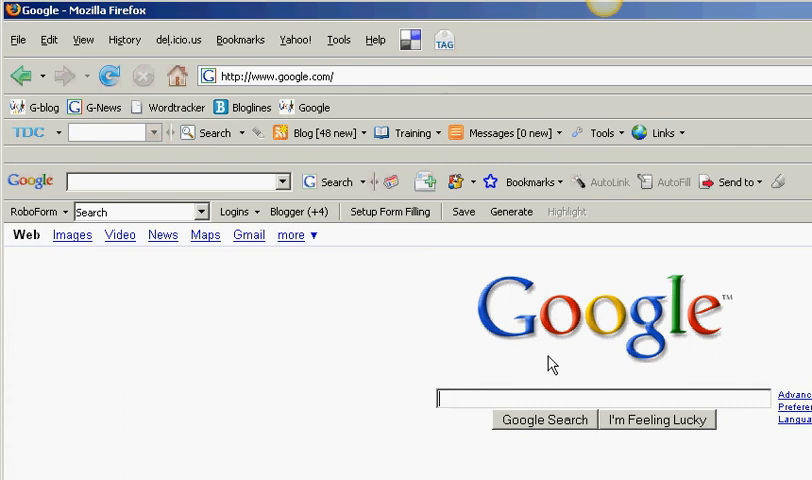
{"action": "mouse_move", "coordinate": [358, 252]}
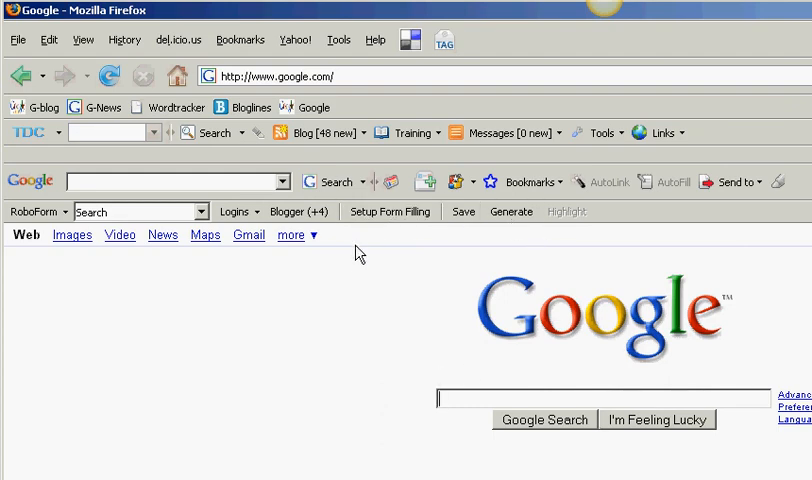
{"action": "mouse_move", "coordinate": [360, 256]}
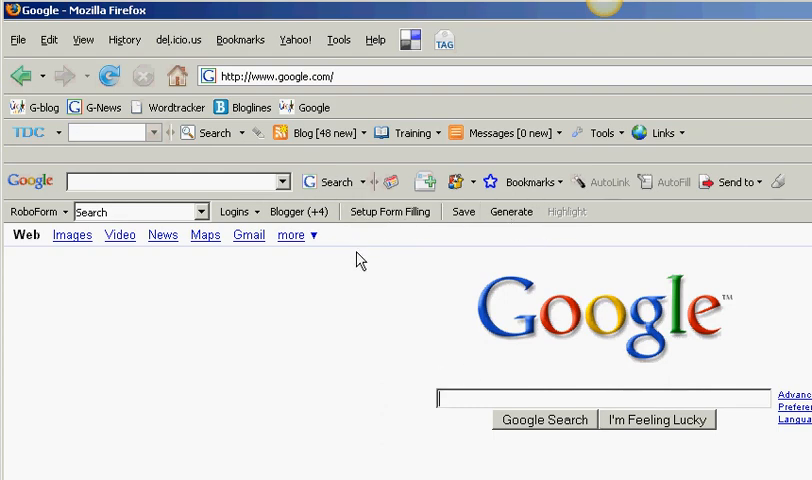